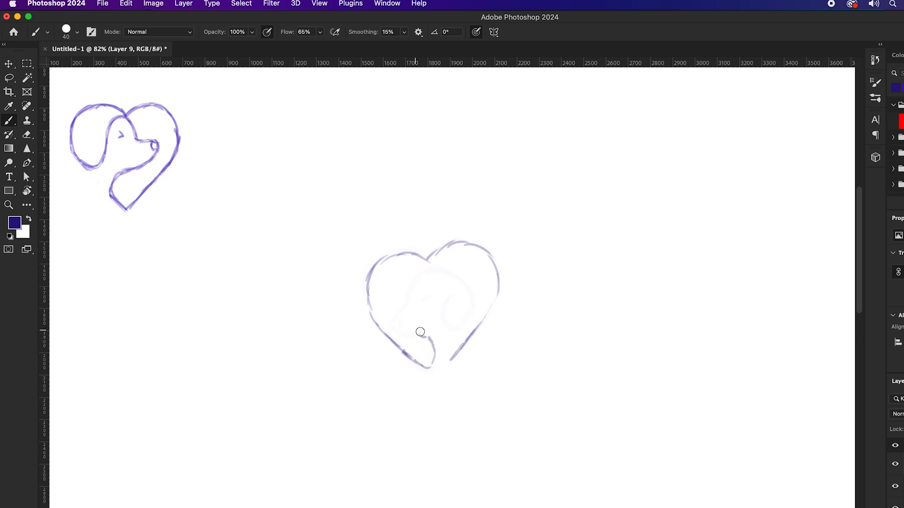
# Switch from the Photoshop sketch over to the Illustrator document
pyautogui.press('cmd+space')
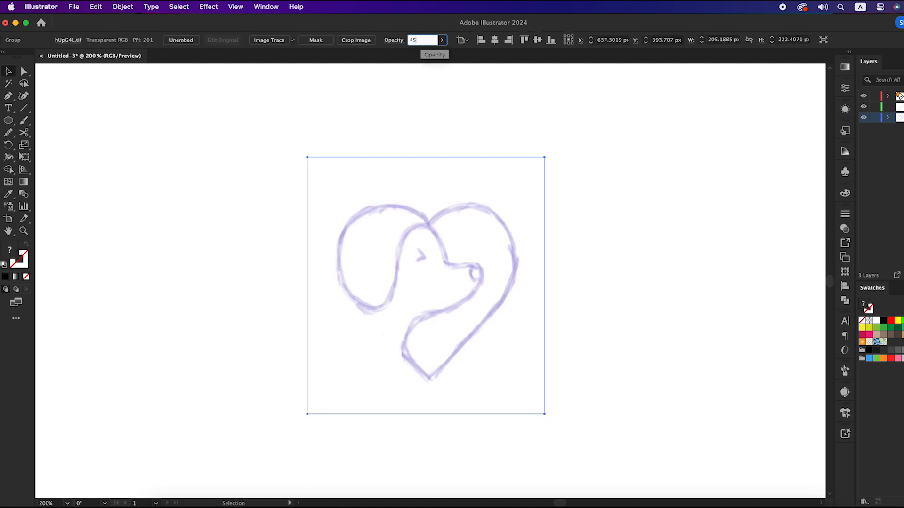
# Set the placed sketch to 45% opacity and lock it in place for tracing
pyautogui.click(123, 6)
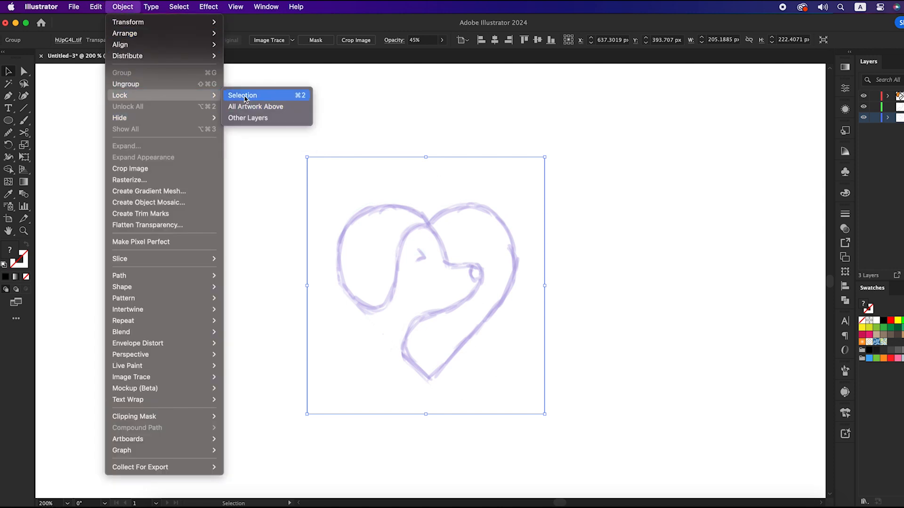
pyautogui.click(242, 95)
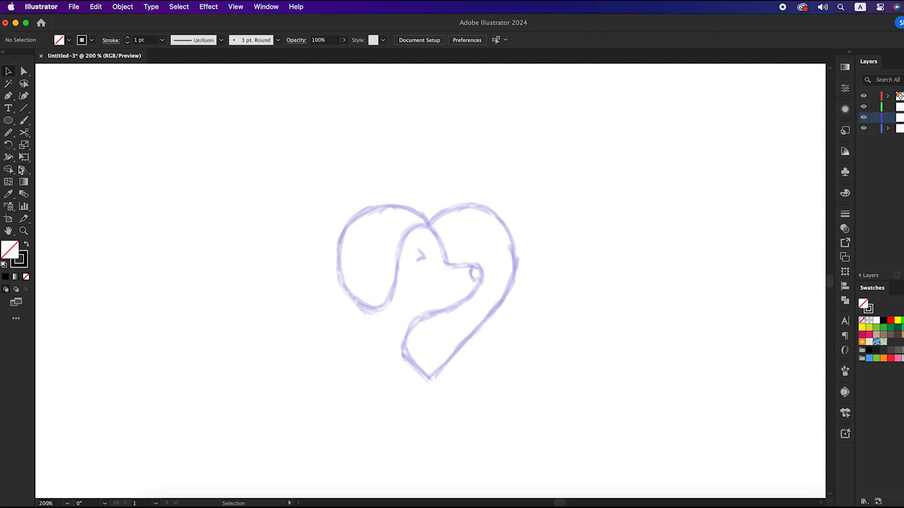
# Trace the heart-and-dog outline over the sketch as a 10 pt black stroke with no fill
pyautogui.click(9, 96)
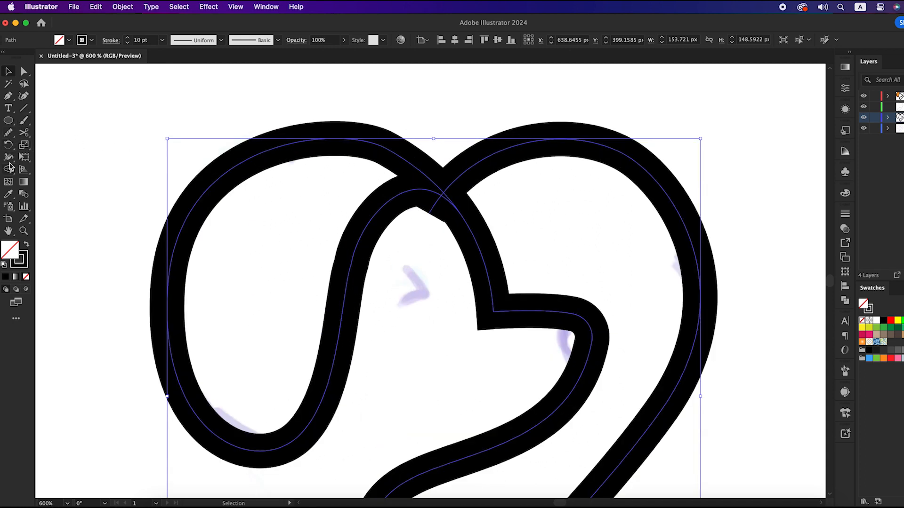
pyautogui.click(8, 168)
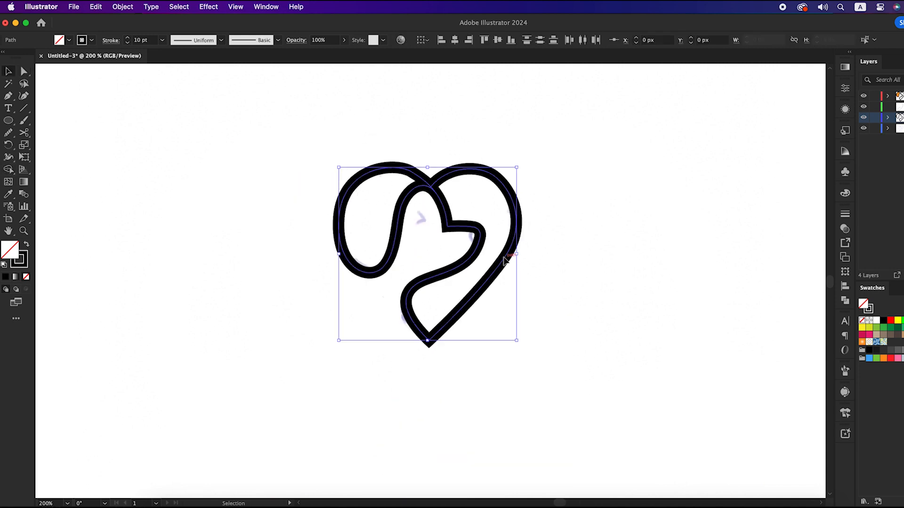
# Expand the thick outline into a filled black shape with Fill and Stroke kept, and show Pathfinder
pyautogui.click(122, 7)
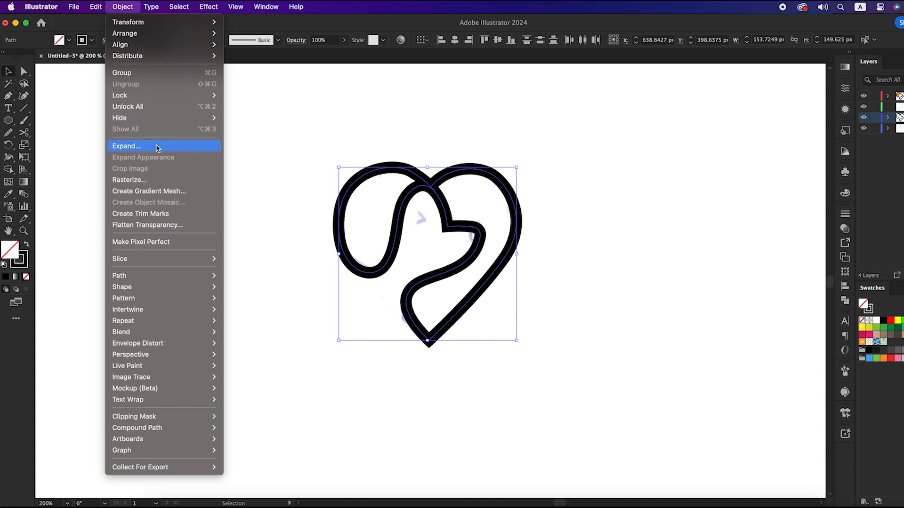
pyautogui.click(126, 146)
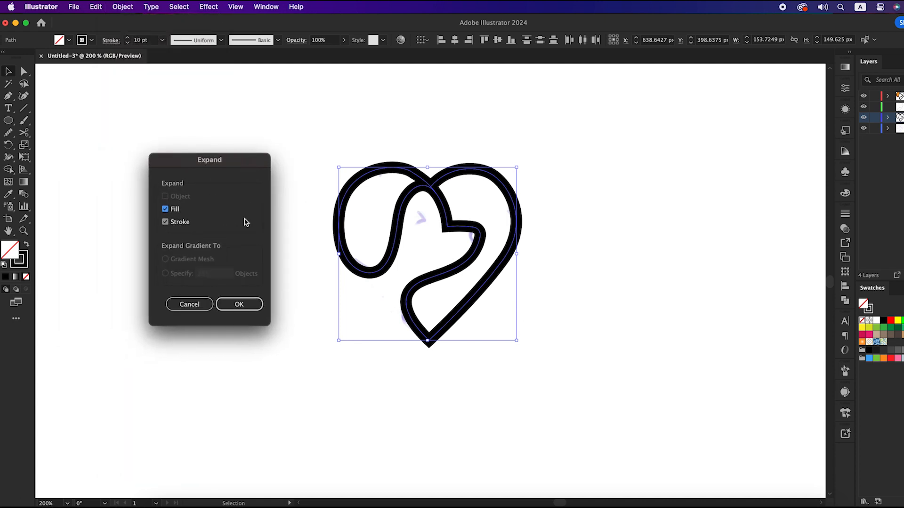
pyautogui.click(238, 304)
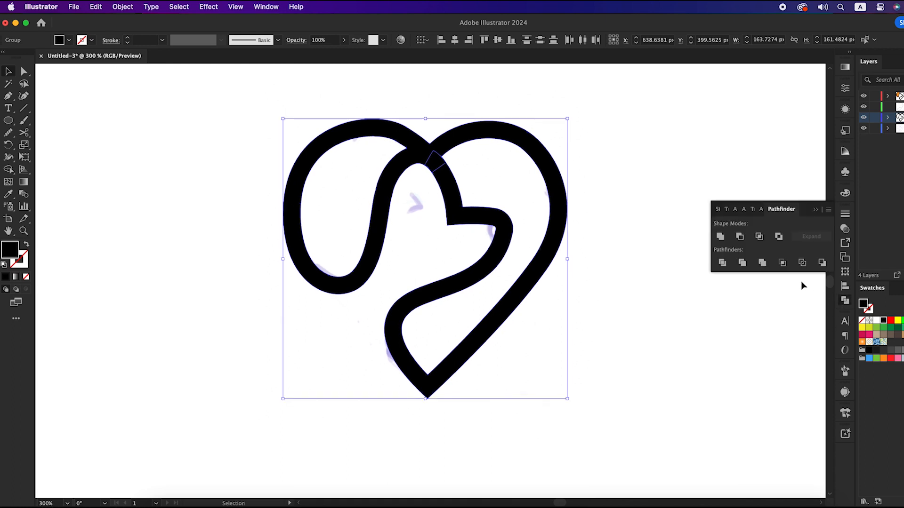
pyautogui.click(720, 237)
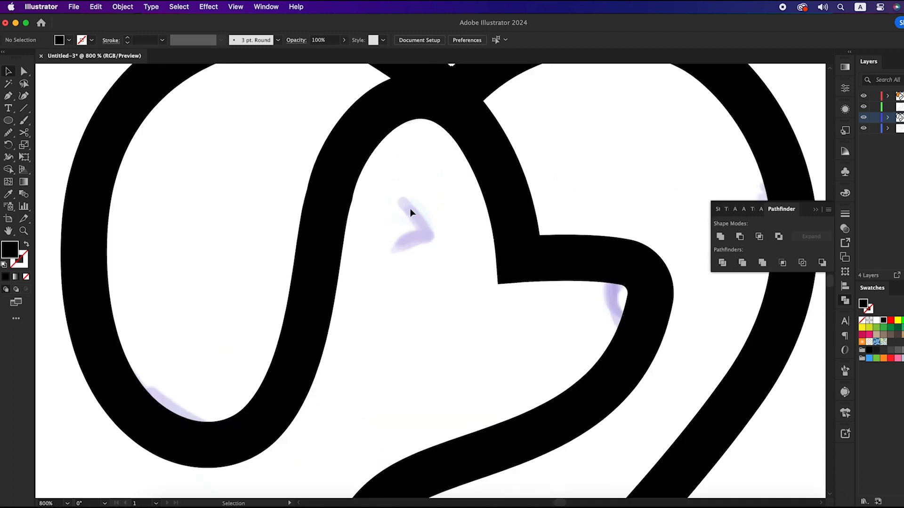
# Draw the dog's eye as a short curved path and raise its stroke weight
pyautogui.click(409, 253)
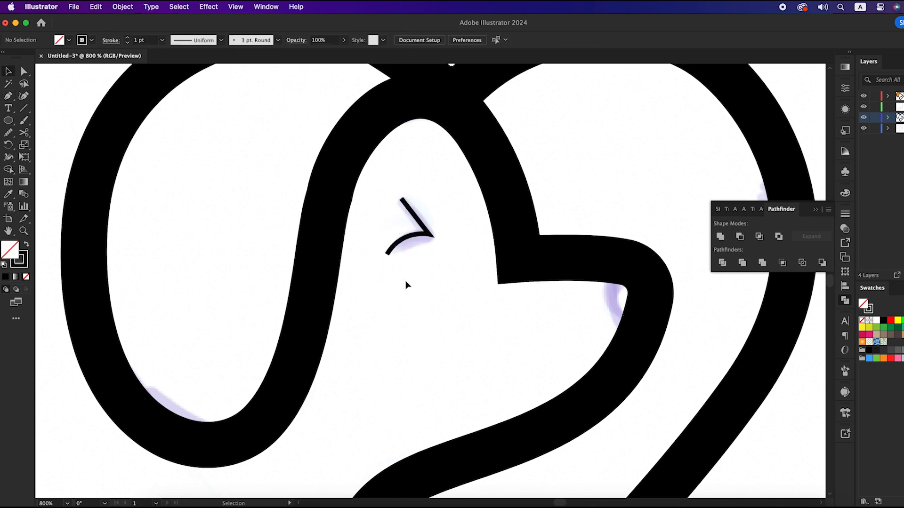
pyautogui.click(410, 225)
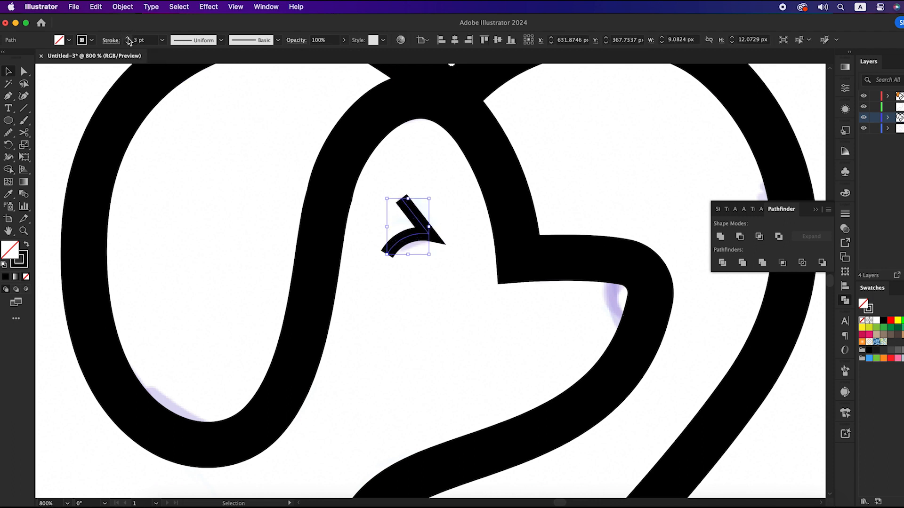
pyautogui.click(110, 39)
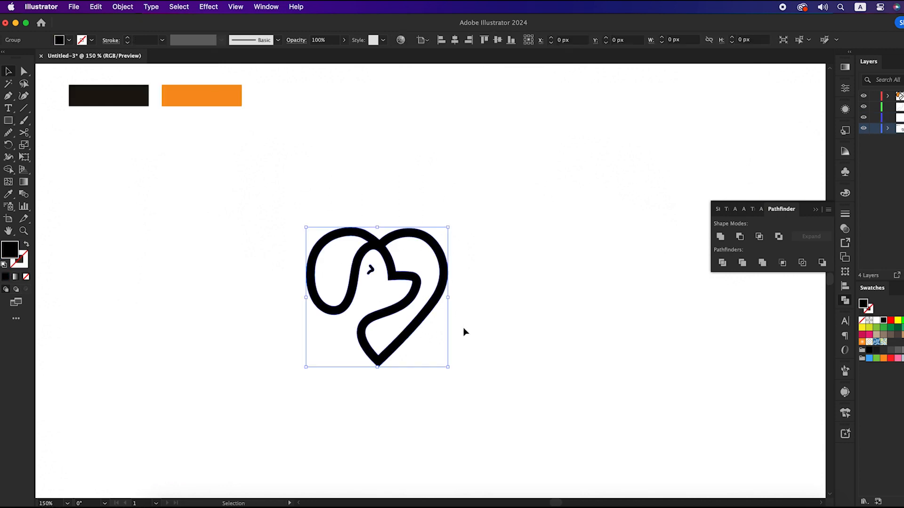
# Recolour the logo outline with the sampled near-black and fill the inner ear shape orange
pyautogui.click(108, 95)
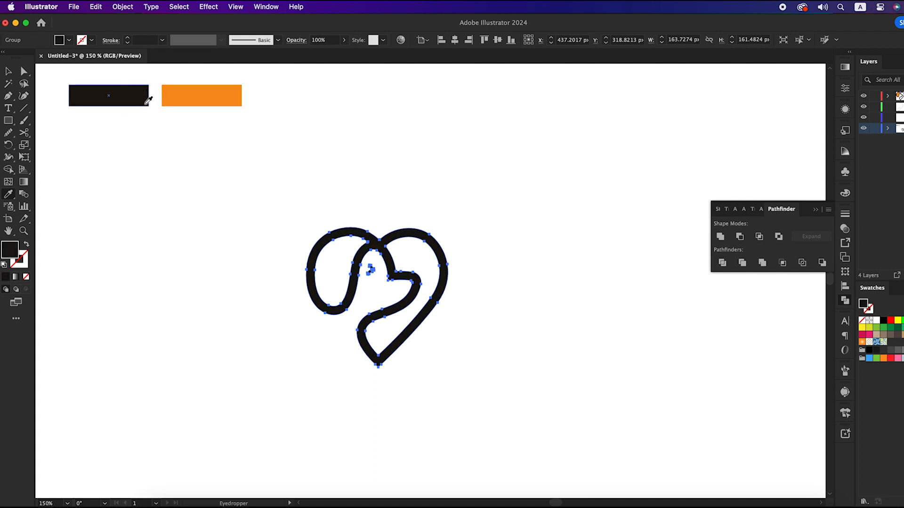
pyautogui.click(8, 169)
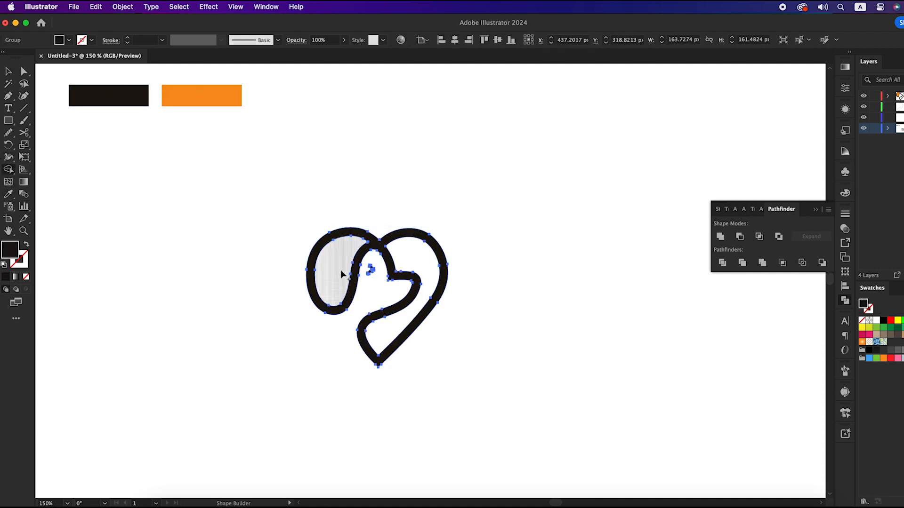
pyautogui.click(370, 177)
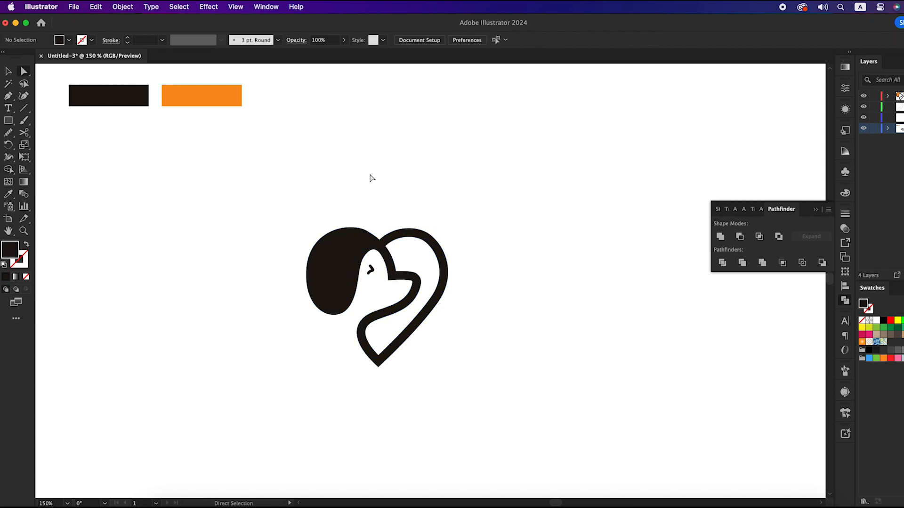
pyautogui.moveTo(283, 268)
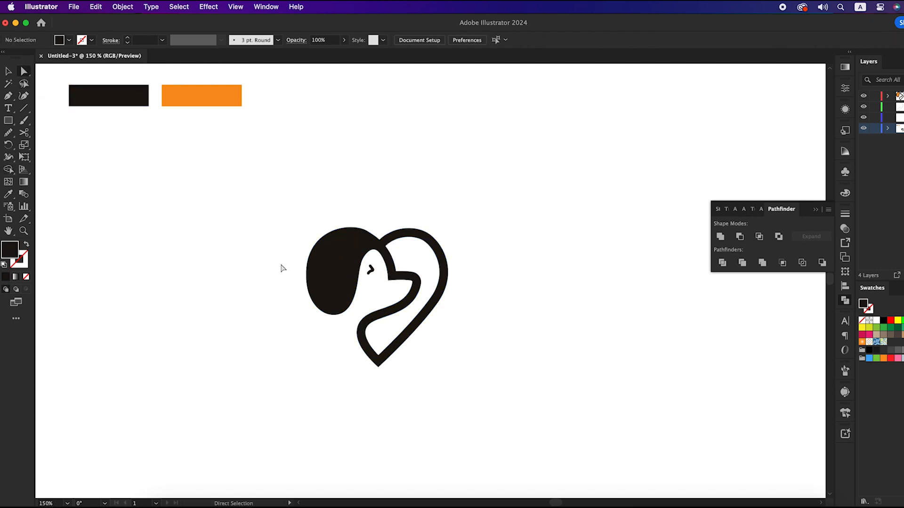
pyautogui.click(334, 265)
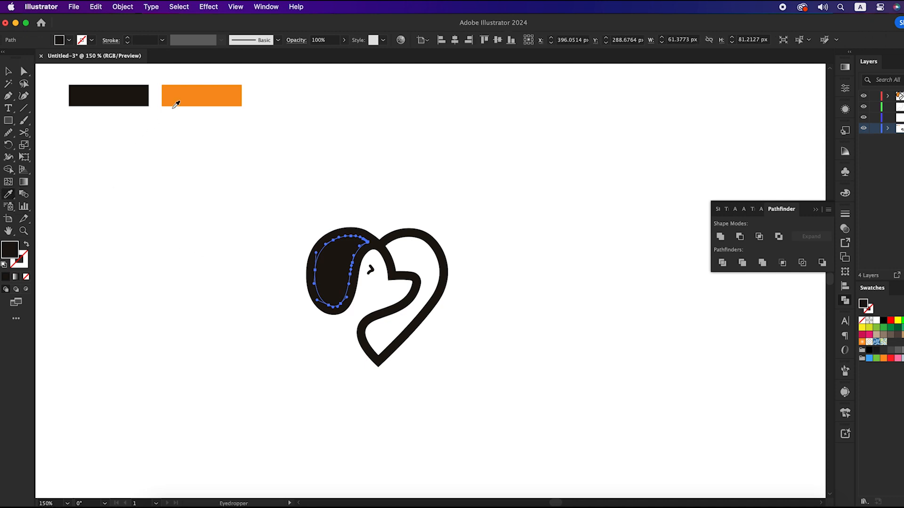
pyautogui.click(202, 96)
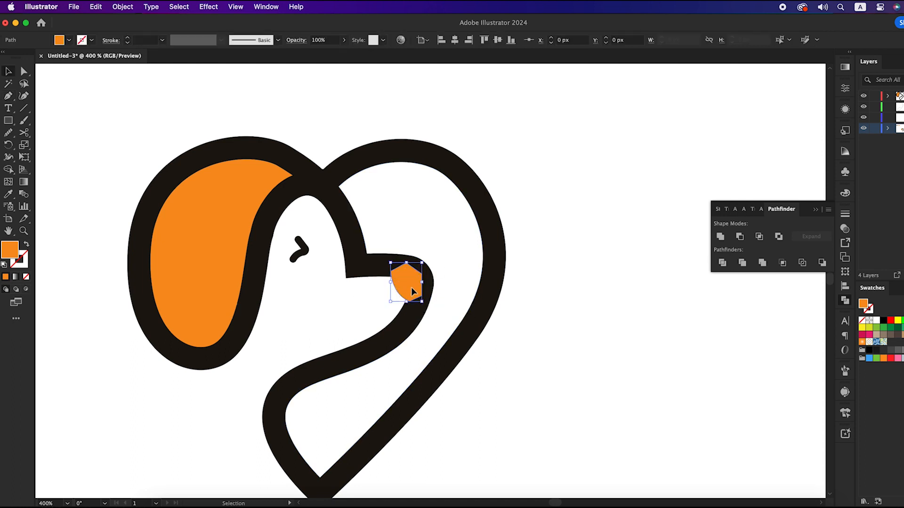
# Send the orange nose shape backward so it sits behind the black outline
pyautogui.rightClick(406, 282)
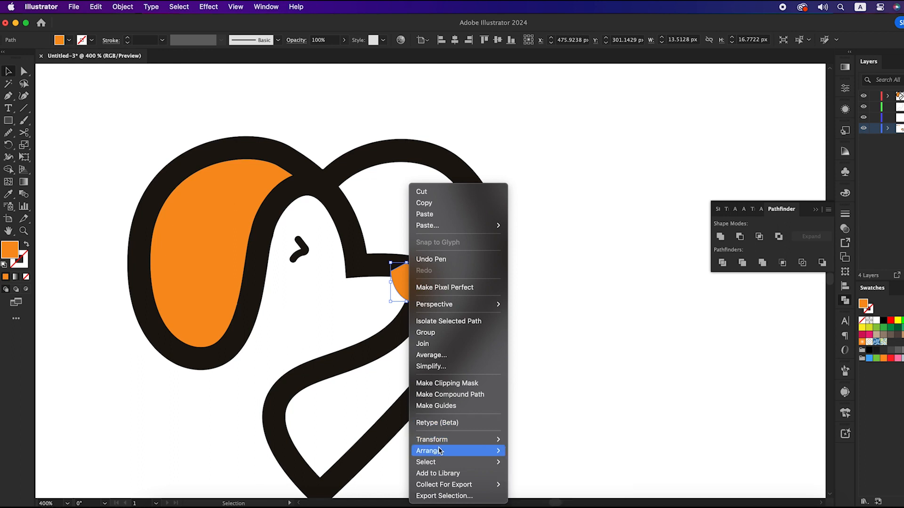
pyautogui.click(531, 426)
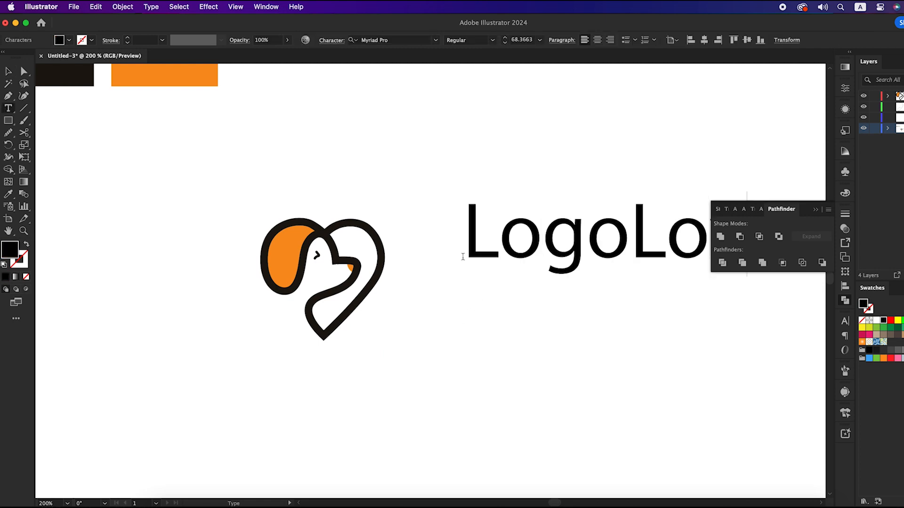
# Place 'LogoLove' under the logo and set it in Poppins SemiBold
pyautogui.click(576, 296)
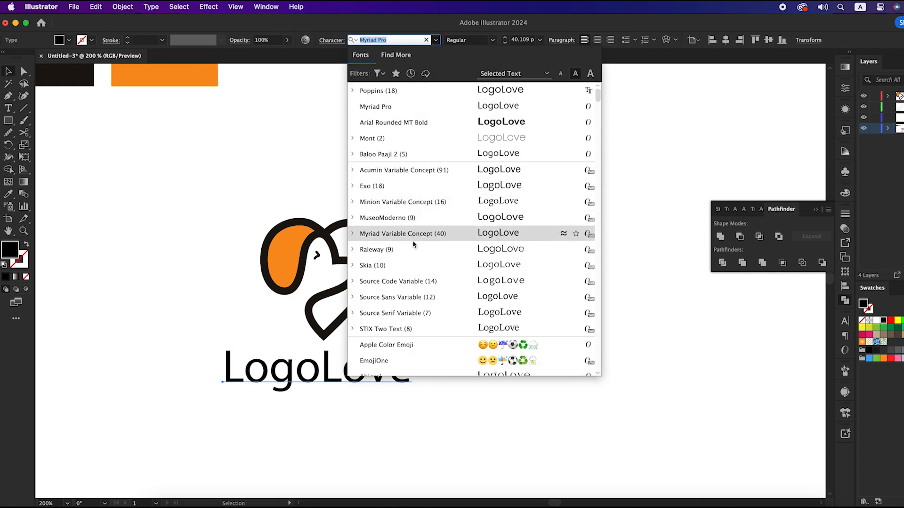
pyautogui.write('ppins')
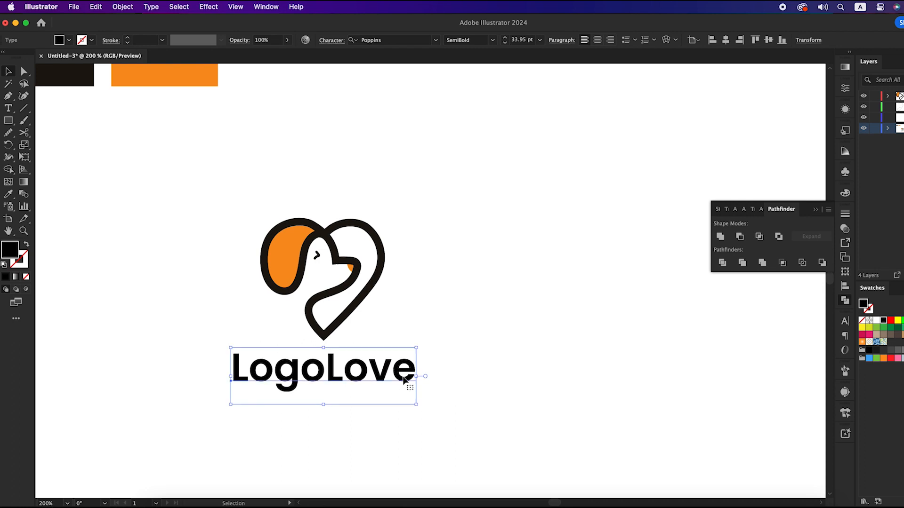
pyautogui.click(424, 316)
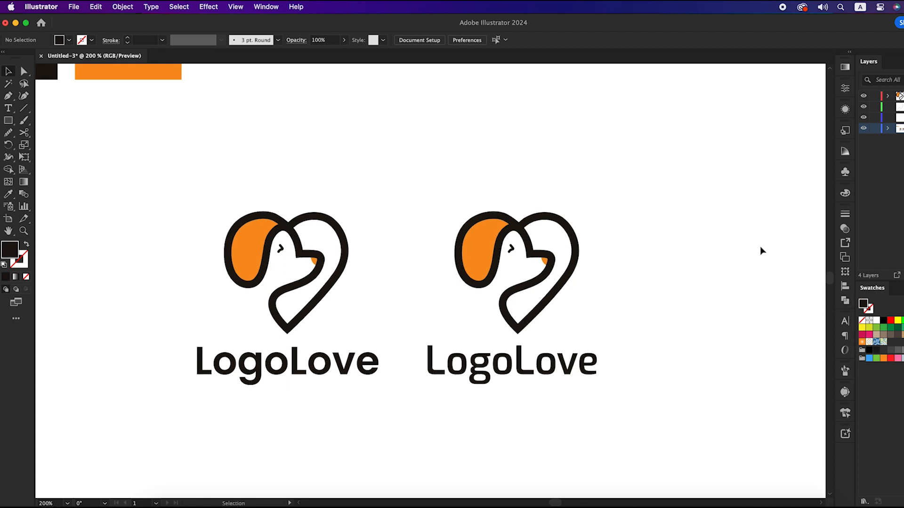
pyautogui.moveTo(778, 23)
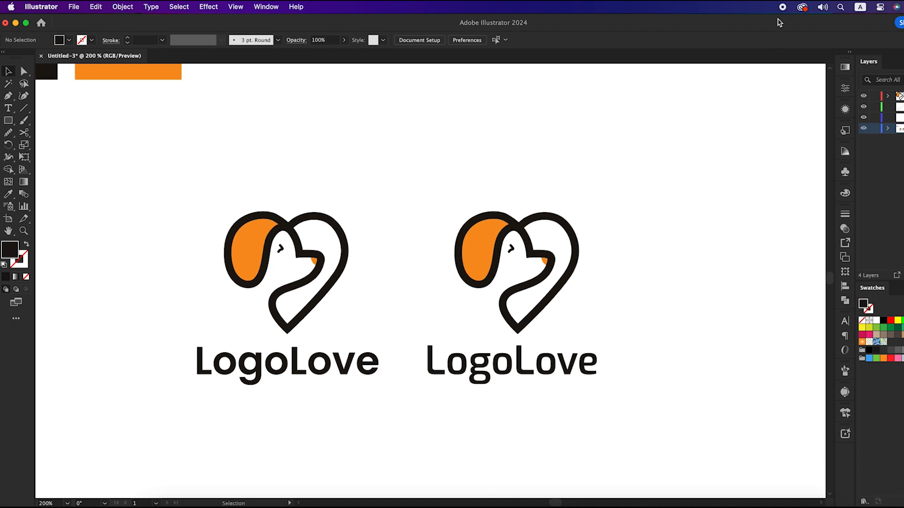